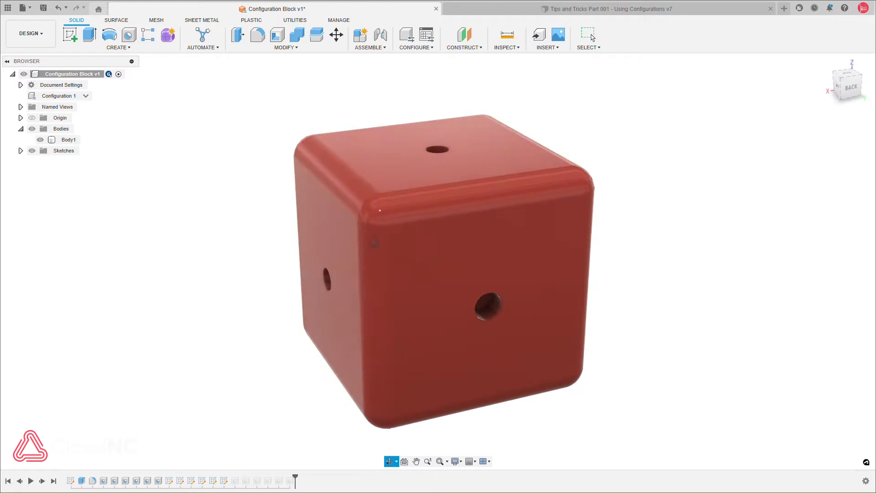
- Switch the configured block to Configuration 2, then to Configuration 3, the green cube with extra holes
click(86, 96)
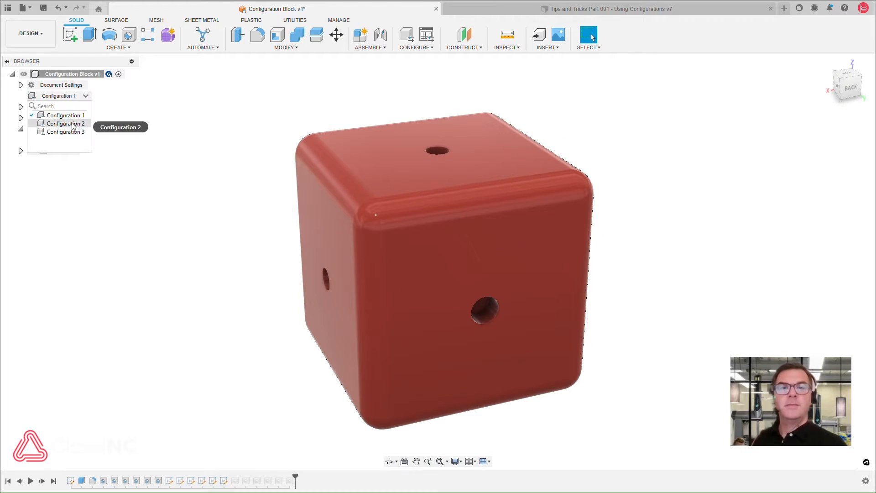
click(65, 123)
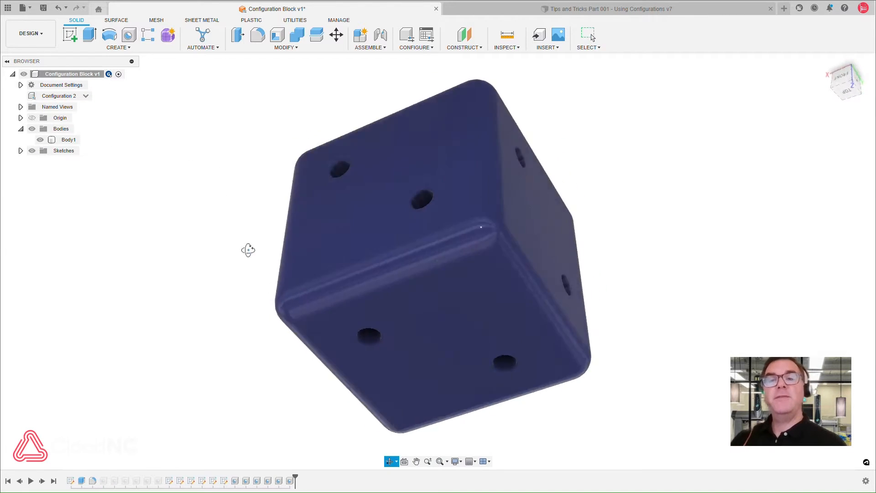
click(86, 96)
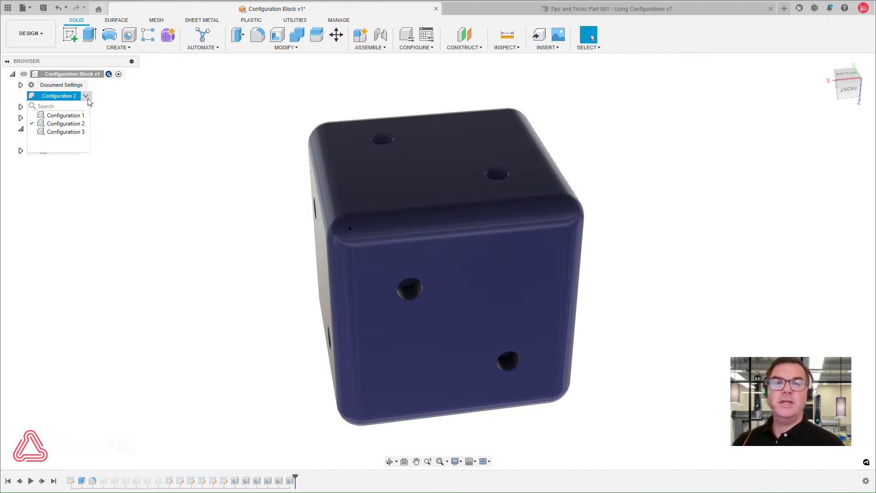
click(66, 132)
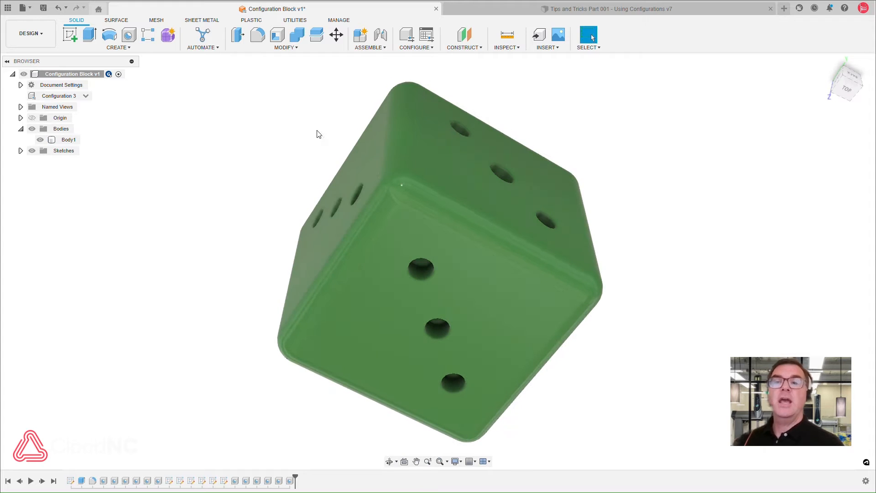
click(30, 33)
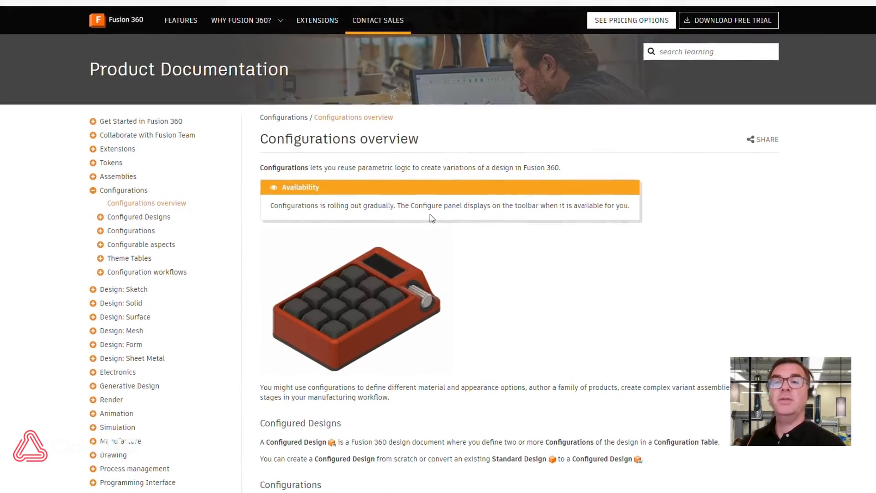
- Scroll down through the Configurations overview's workflow and design-strategy sections
scroll(down, 3)
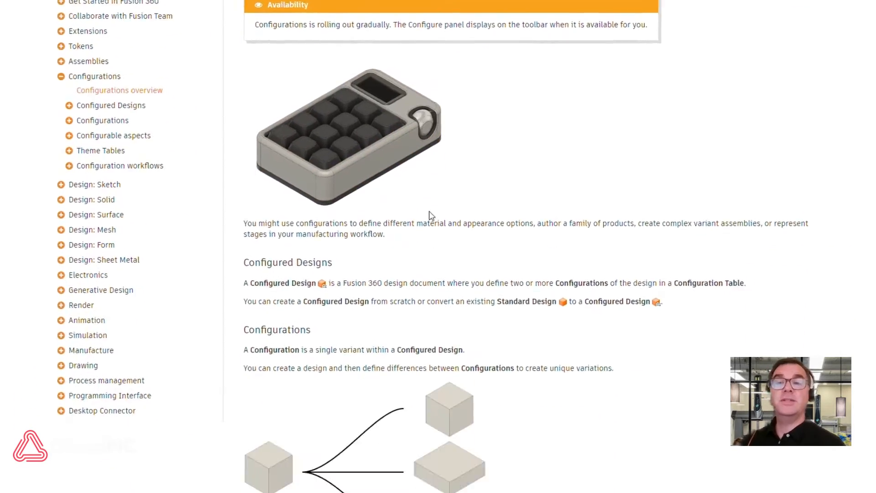
scroll(down, 3)
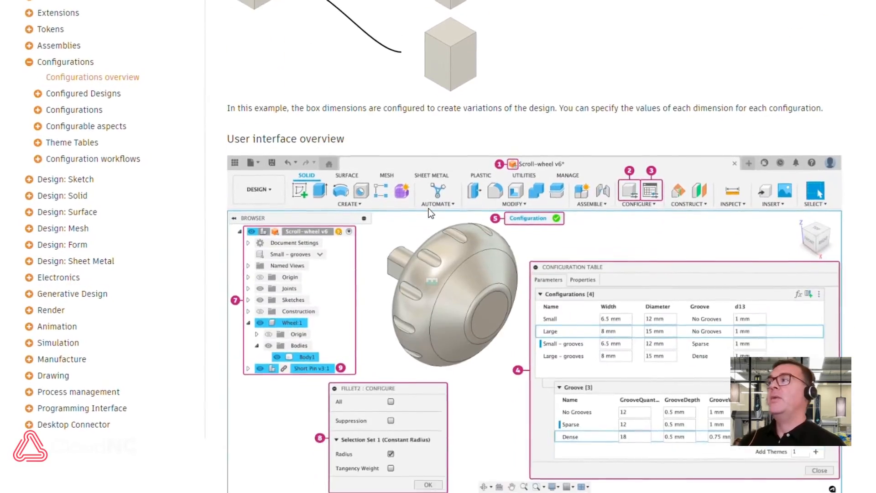
scroll(down, 3)
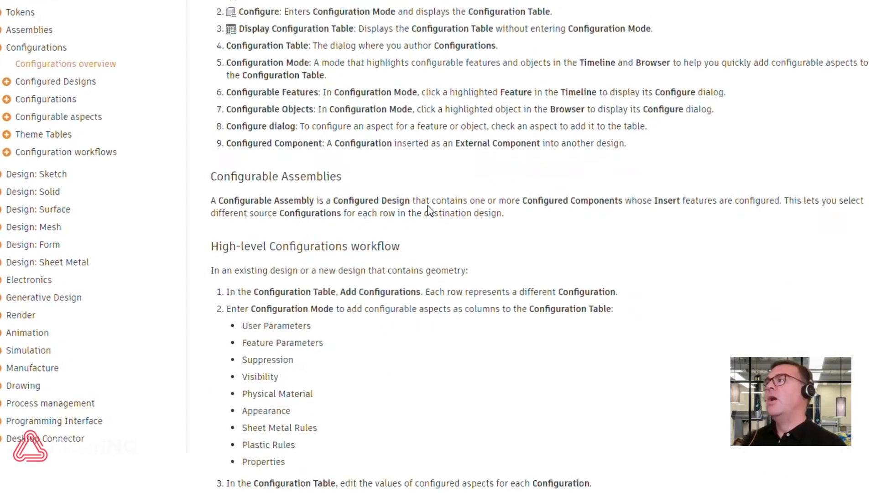
scroll(down, 3)
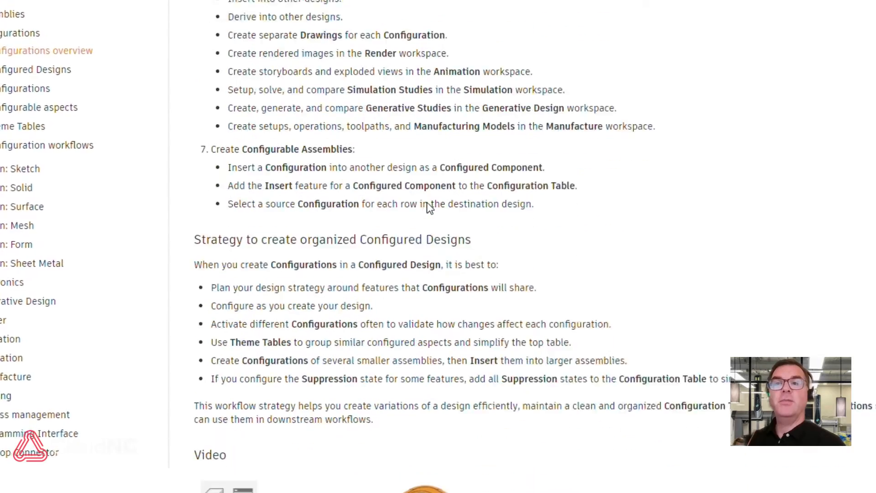
scroll(down, 3)
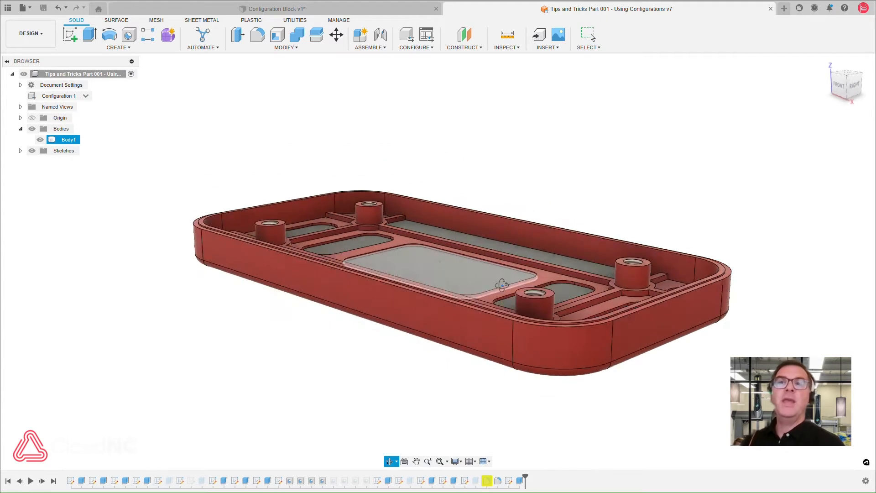
- Switch the enclosure to Configuration 2, the blue tray, then Configuration 3, the larger grey tray
drag(459, 252, 436, 213)
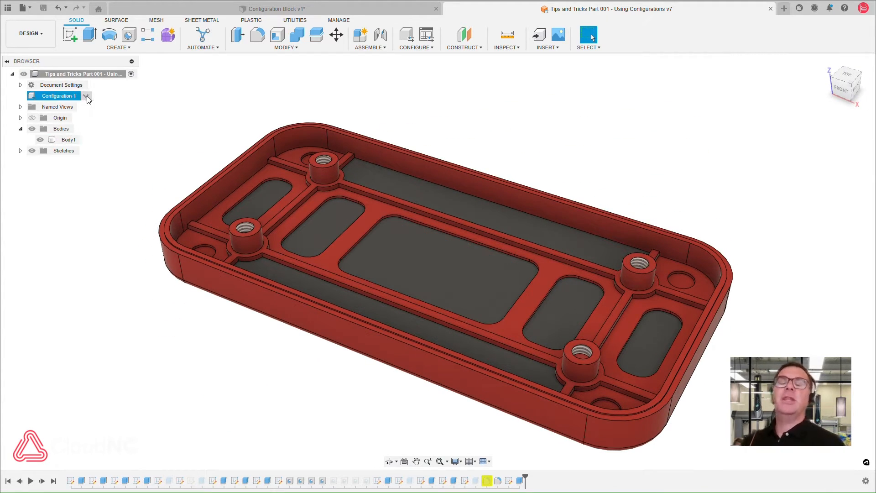
click(85, 96)
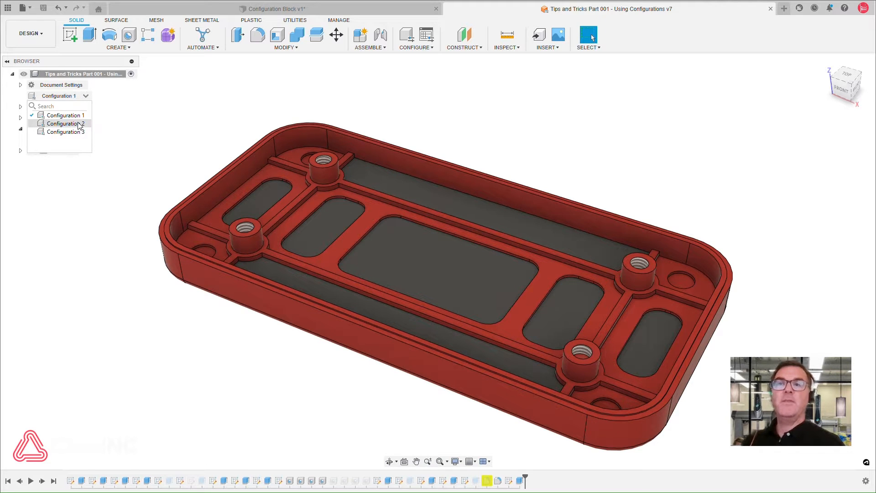
click(66, 123)
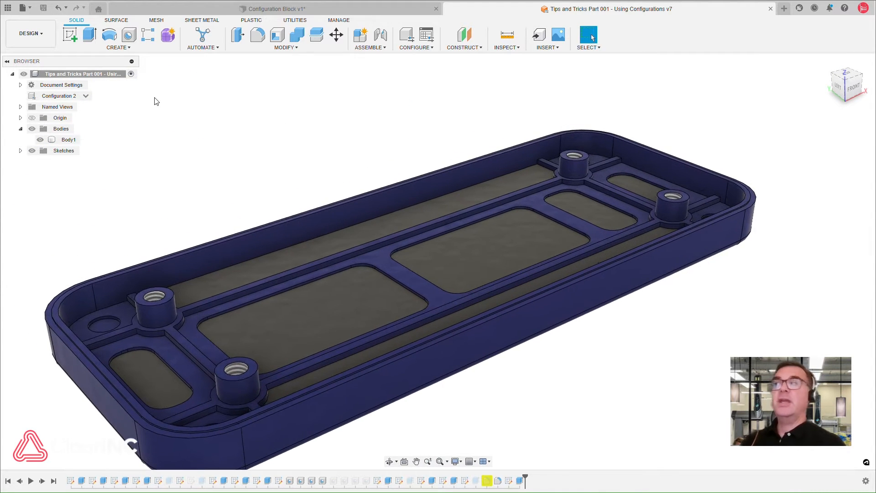
click(85, 95)
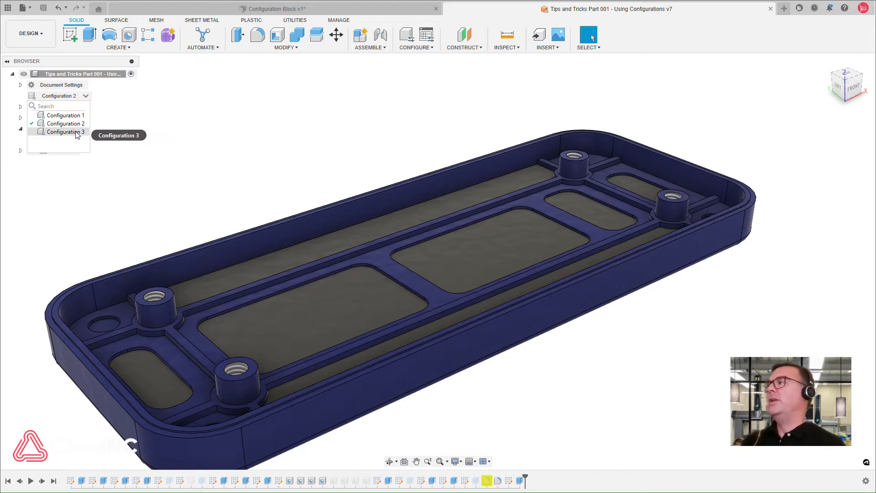
click(63, 132)
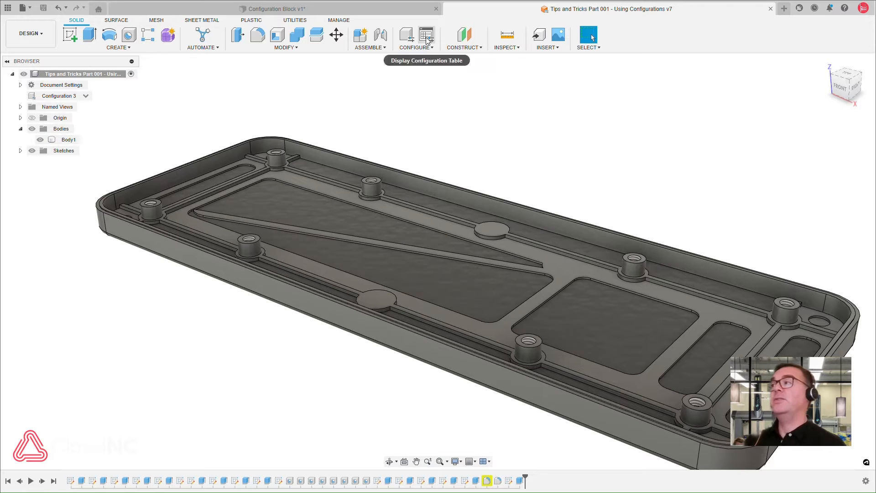
- Review the configuration table's dimension and feature columns, then restore Configuration 1
click(427, 34)
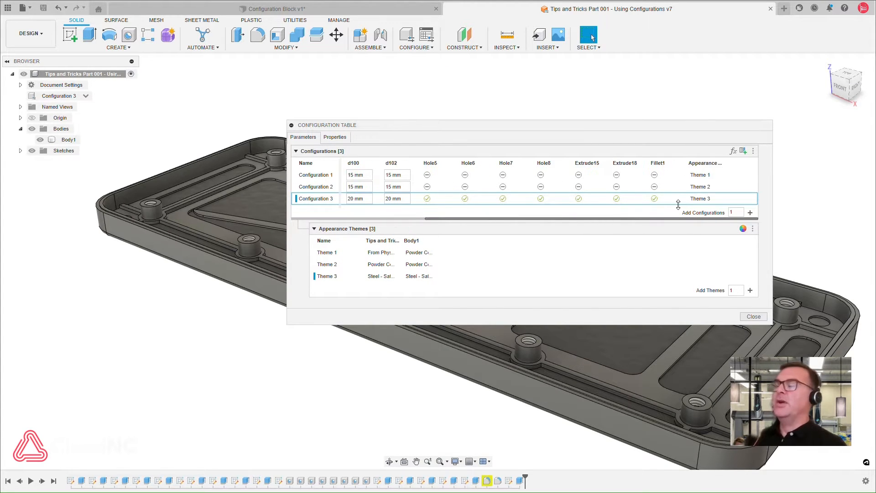
scroll(left, 3)
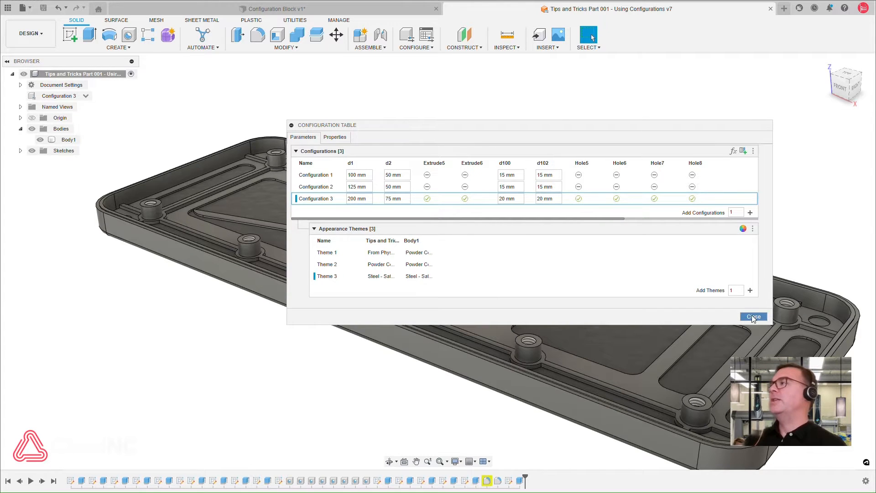
click(754, 317)
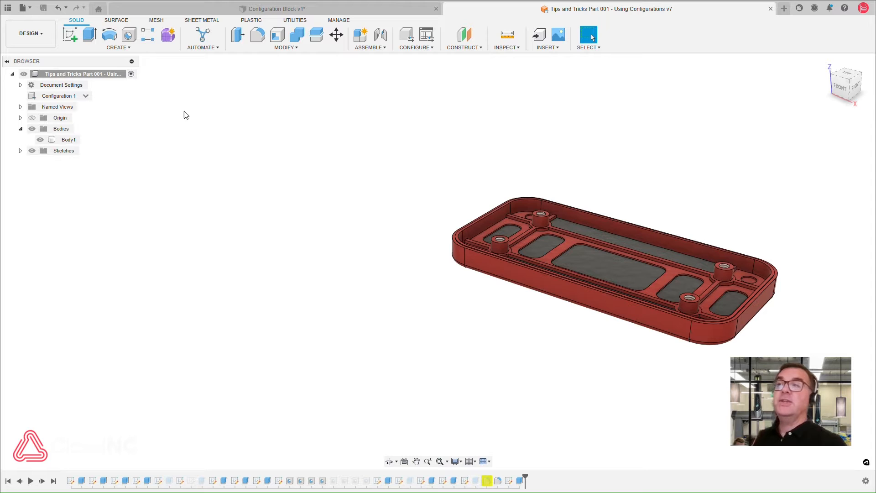
mouse_move(421, 22)
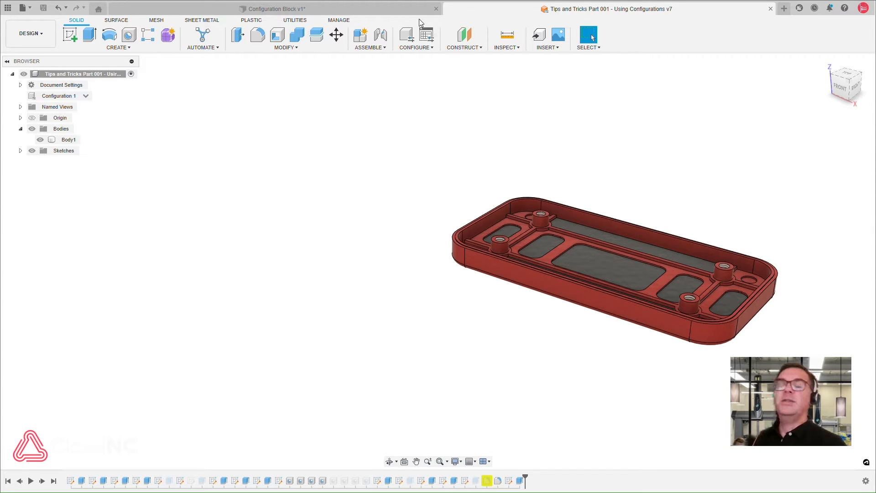
click(29, 33)
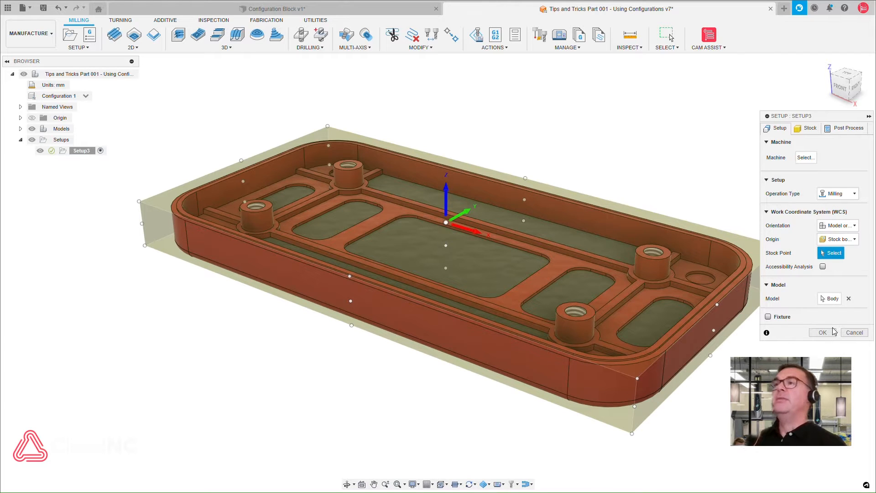
- Accept the box-stock setup and rename it 'Setup 1- Inner'
click(822, 332)
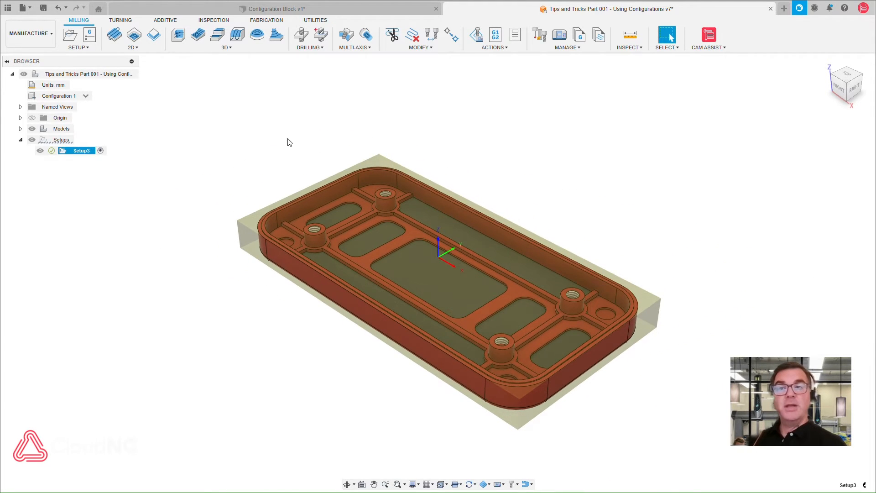
right_click(60, 139)
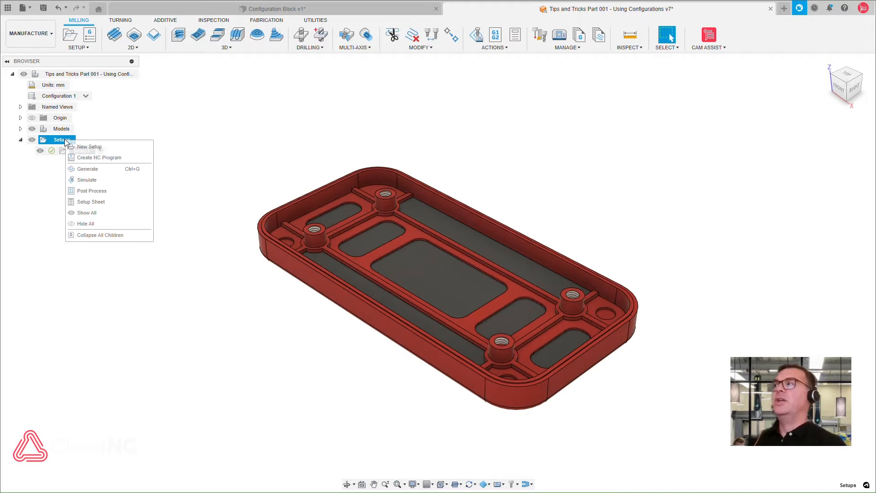
click(88, 146)
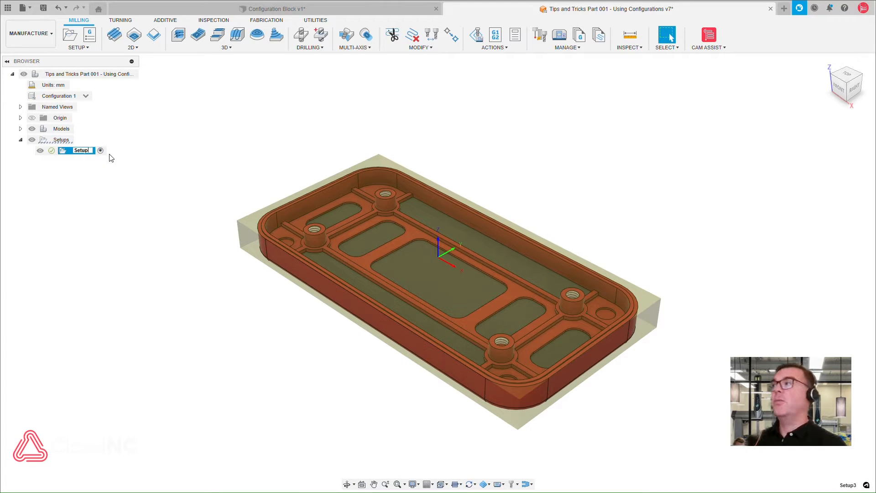
text(1- Inner)
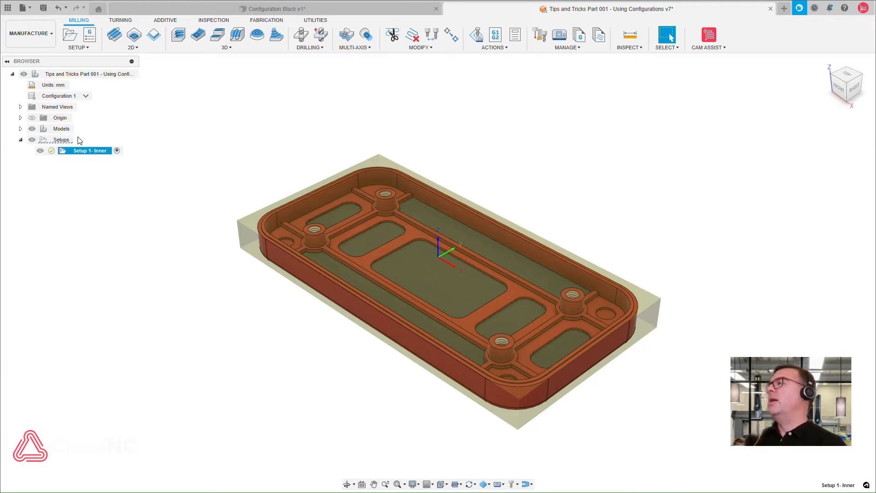
click(69, 35)
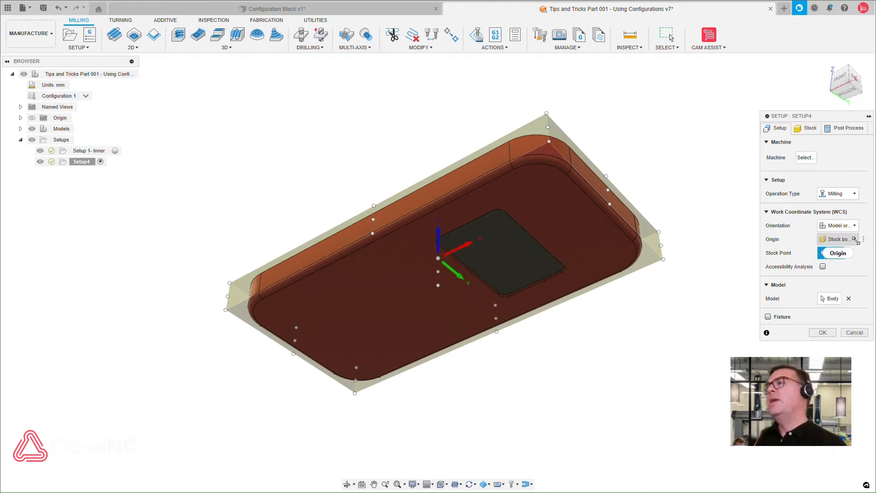
- Orient the second setup by Select Z axis/plane & X axis with Z flipped, for the outer side
click(838, 253)
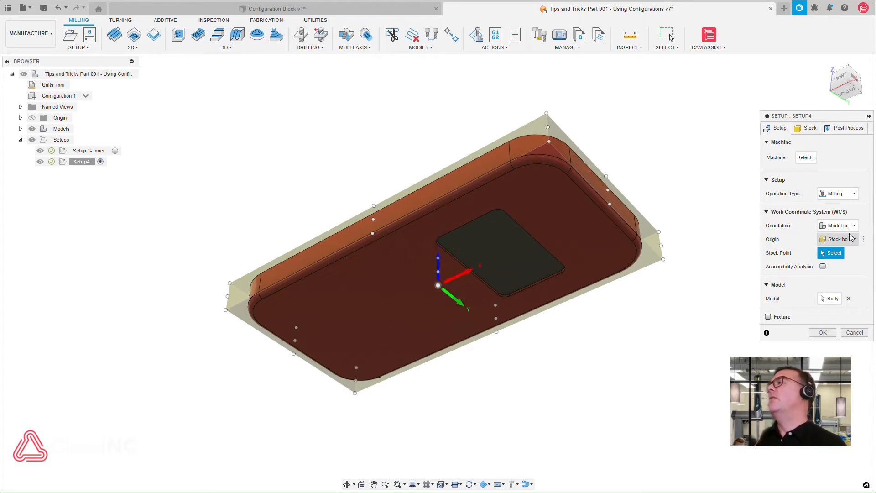
click(838, 225)
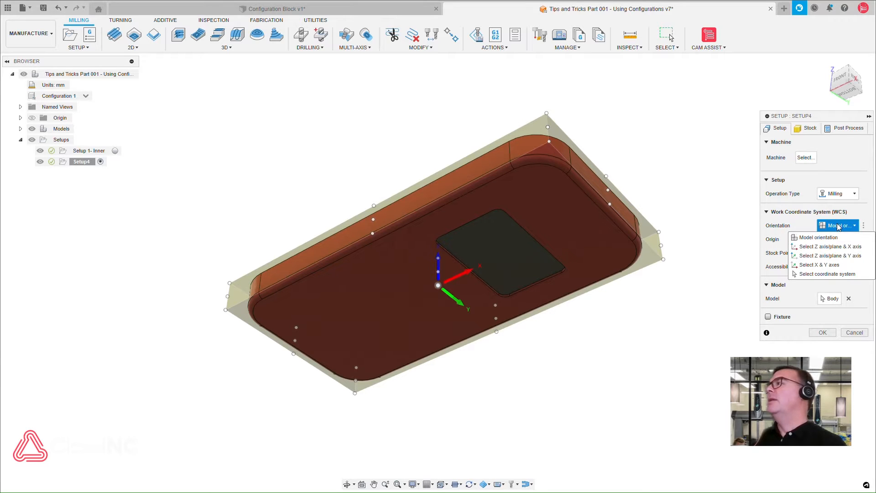
click(830, 246)
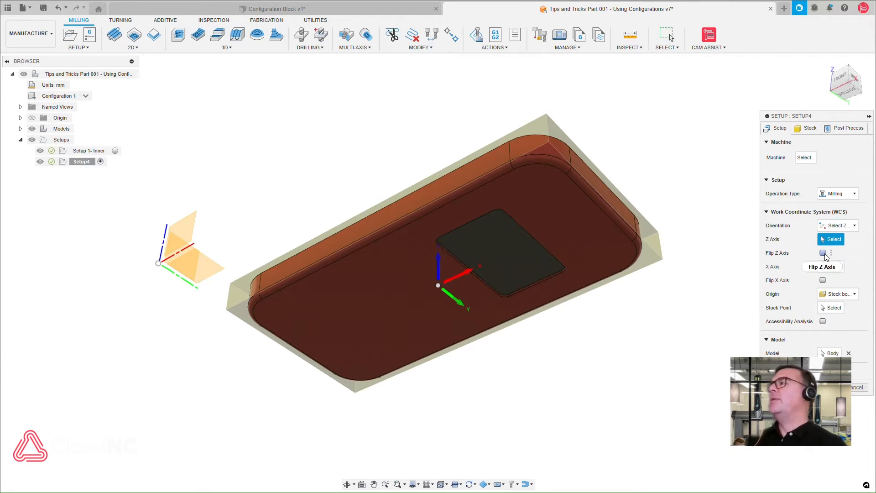
click(823, 253)
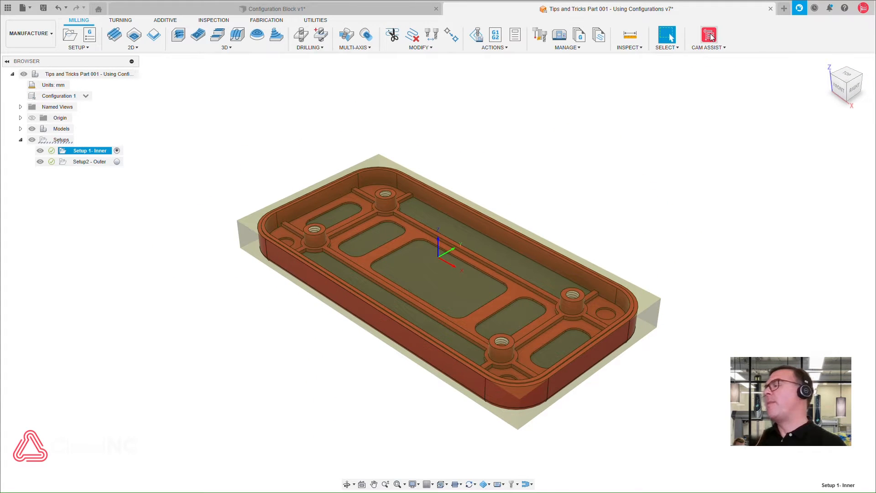
- Run CloudNC CAM Assist on both setups, generating 25 operations over 110 of 163 surfaces
click(709, 35)
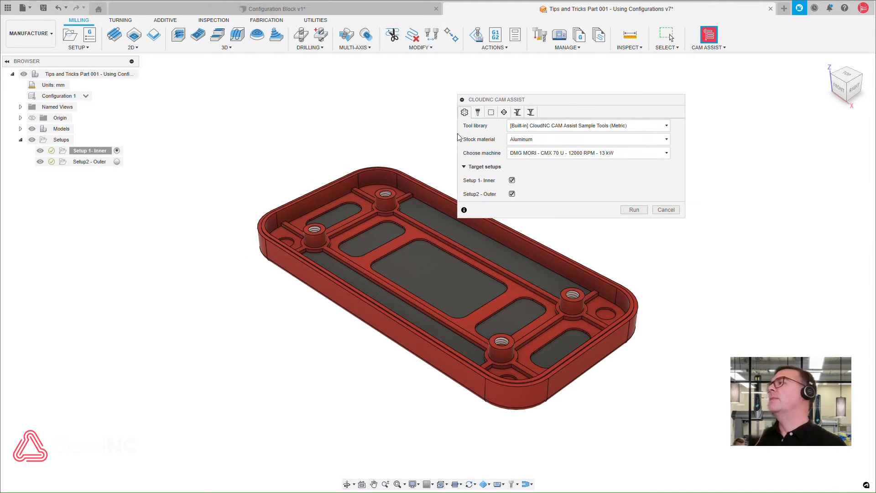
mouse_move(633, 210)
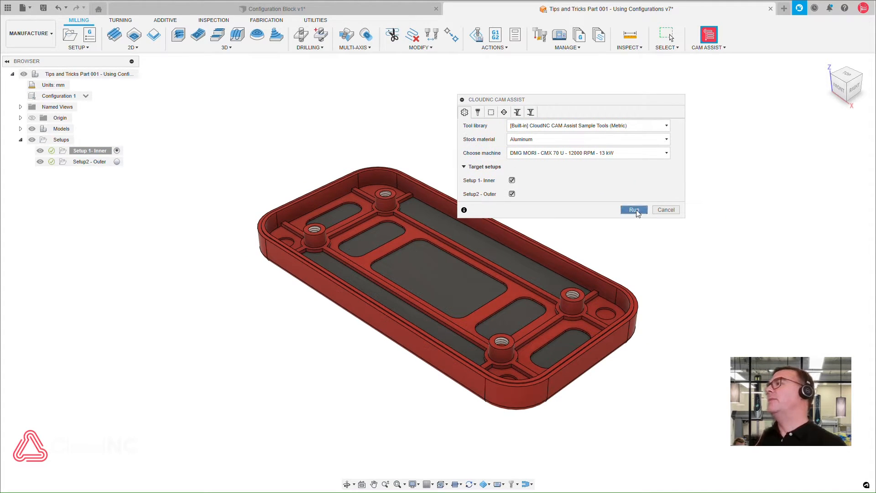
click(633, 210)
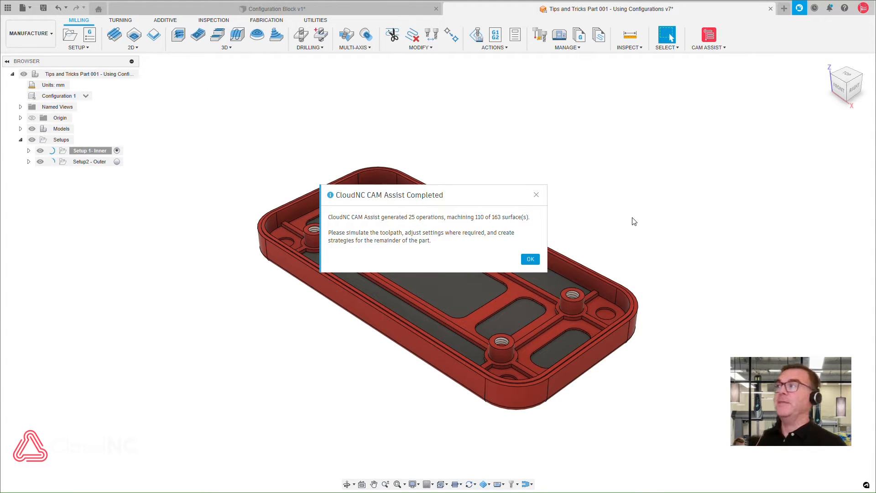
click(528, 258)
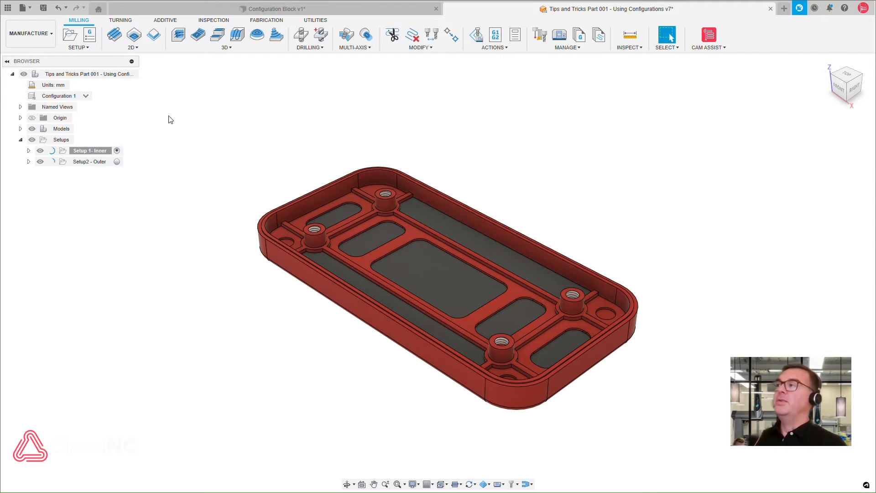
- Expand Setup 1- Inner's CAM Assist operations through Deburring, then reveal Setup2 - Outer's operations
click(29, 150)
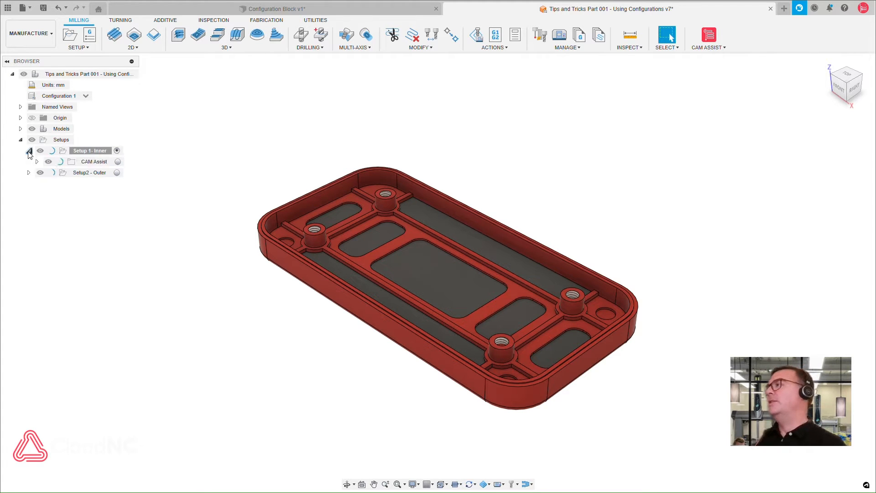
click(37, 161)
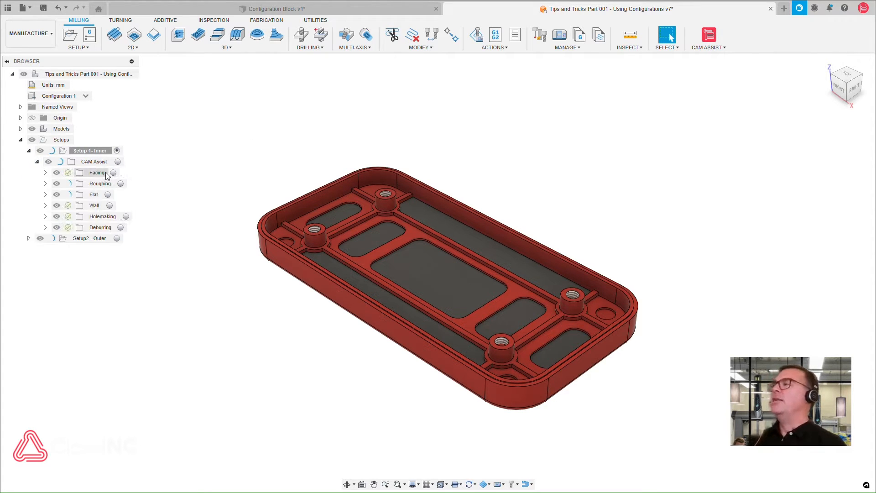
click(45, 172)
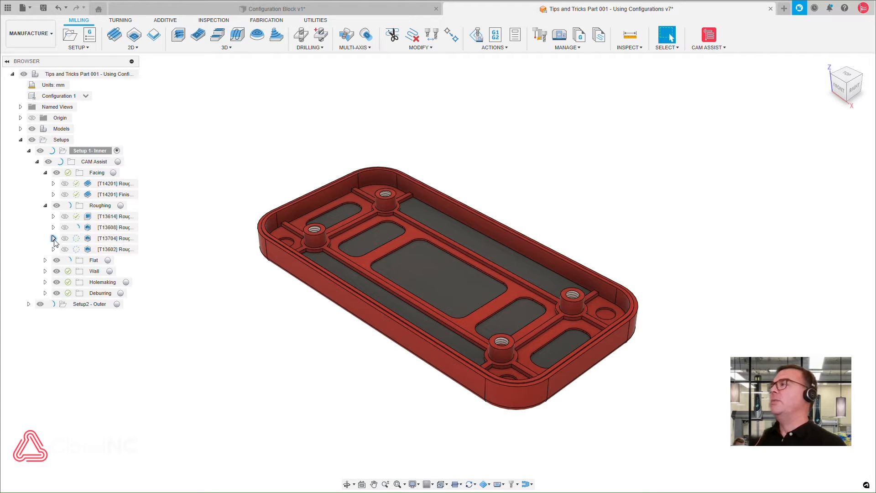
click(45, 260)
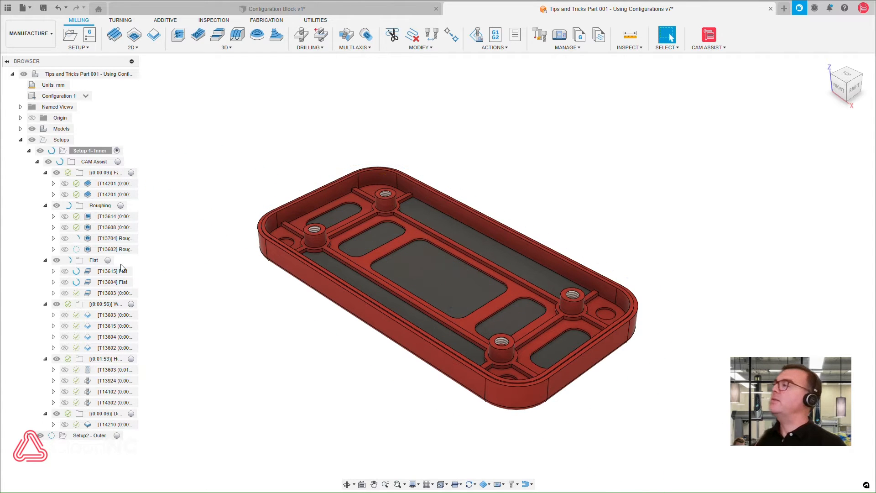
click(111, 326)
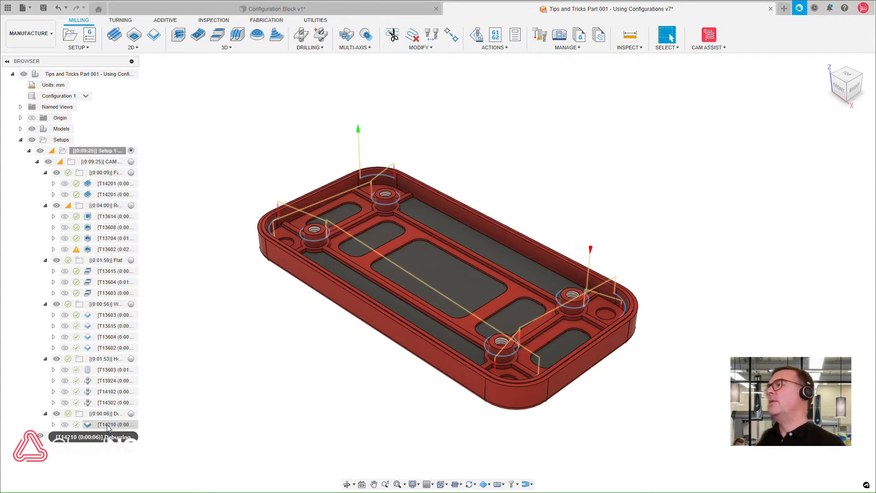
click(115, 249)
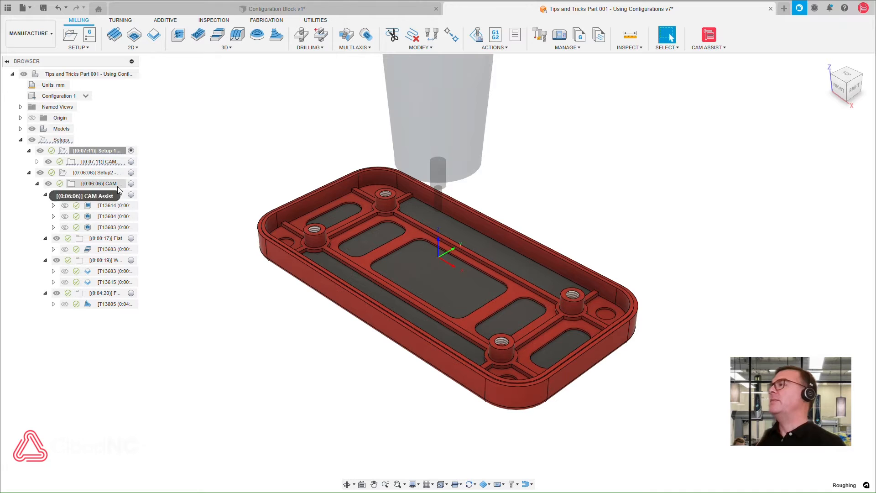
click(97, 173)
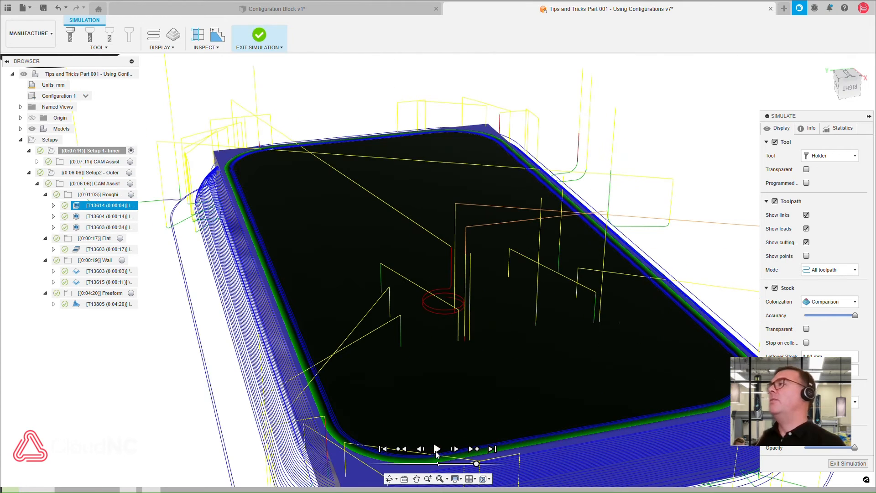
click(437, 449)
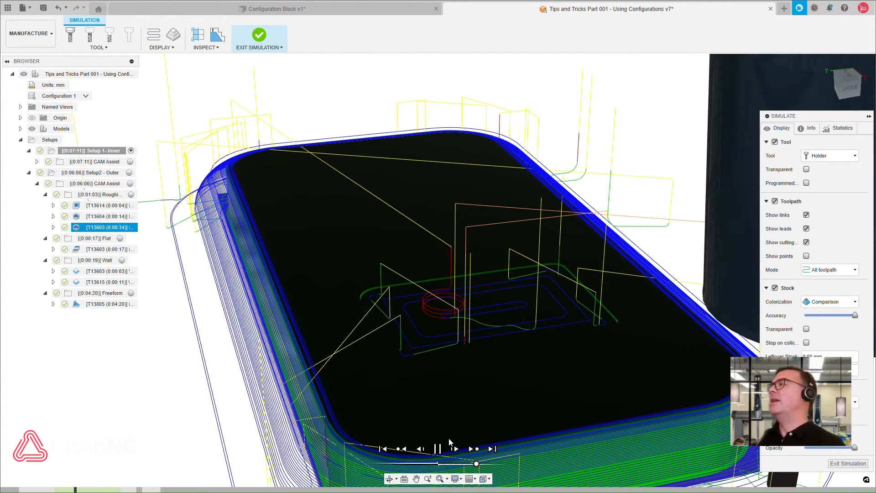
click(439, 449)
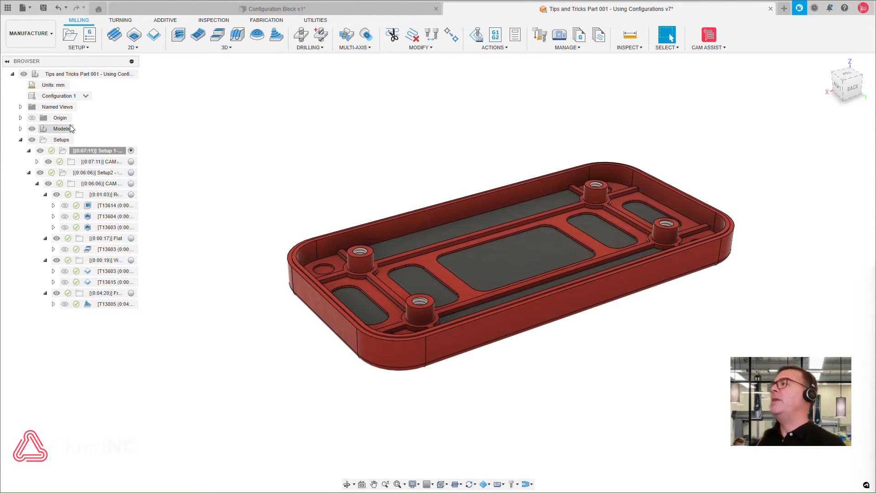
- Switch the part to Configuration 2, the blue tray, flagging both setups for recalculation
click(86, 96)
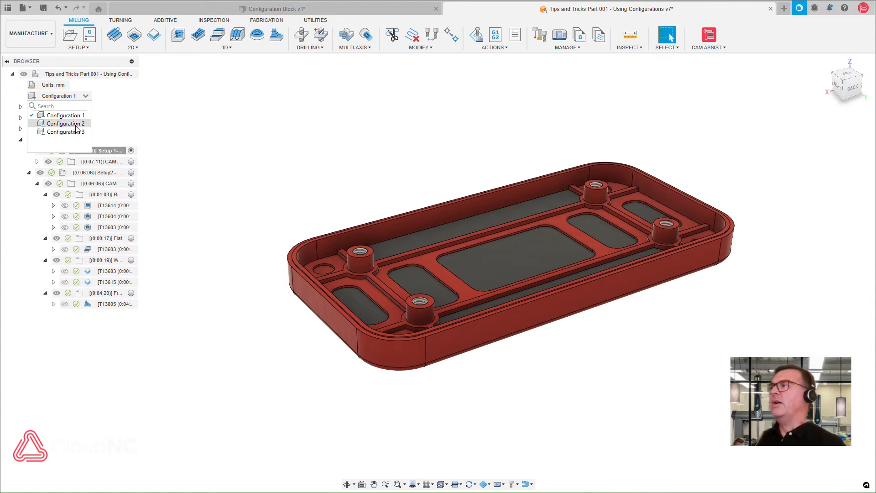
click(65, 123)
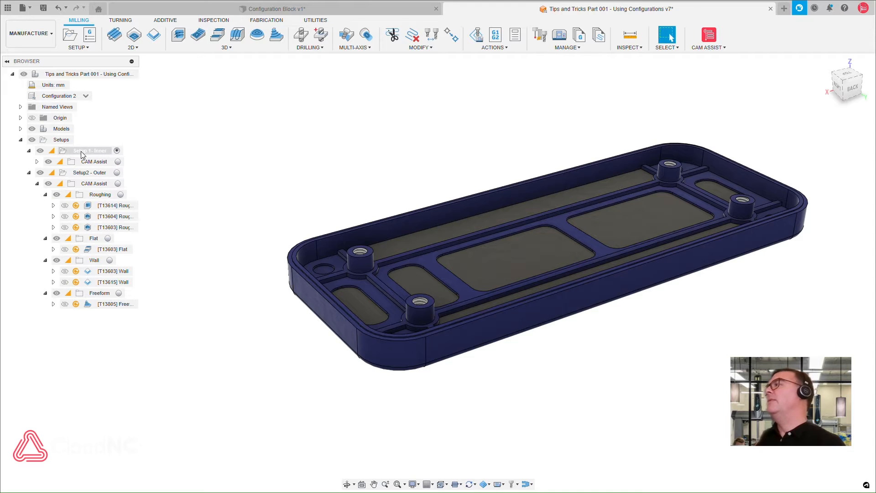
right_click(89, 151)
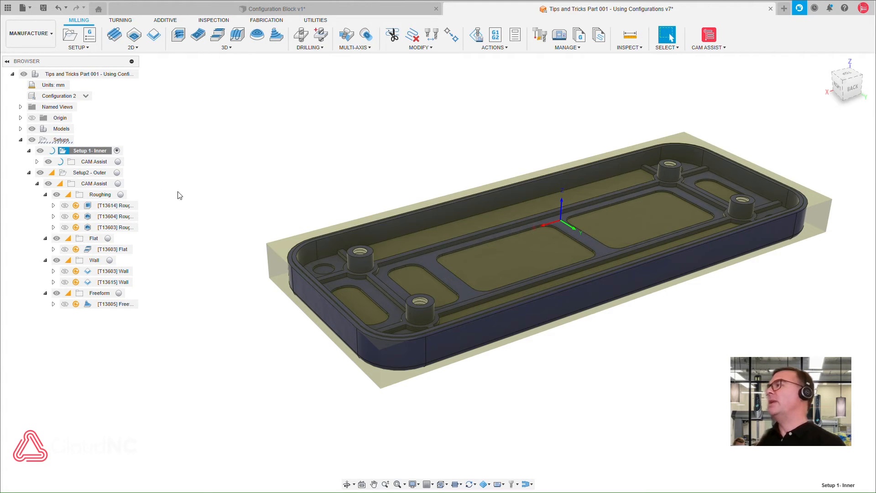
- Regenerate Configuration 2's toolpaths and play the inner setup's machining simulation
right_click(86, 173)
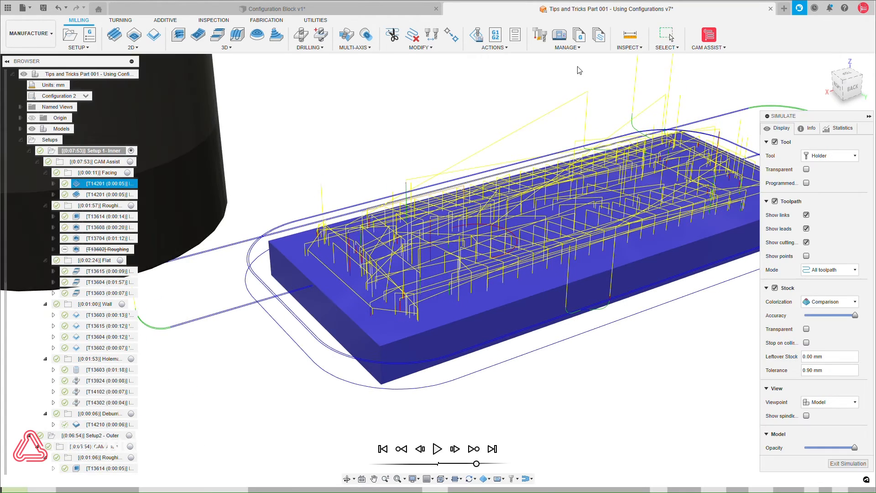
click(438, 448)
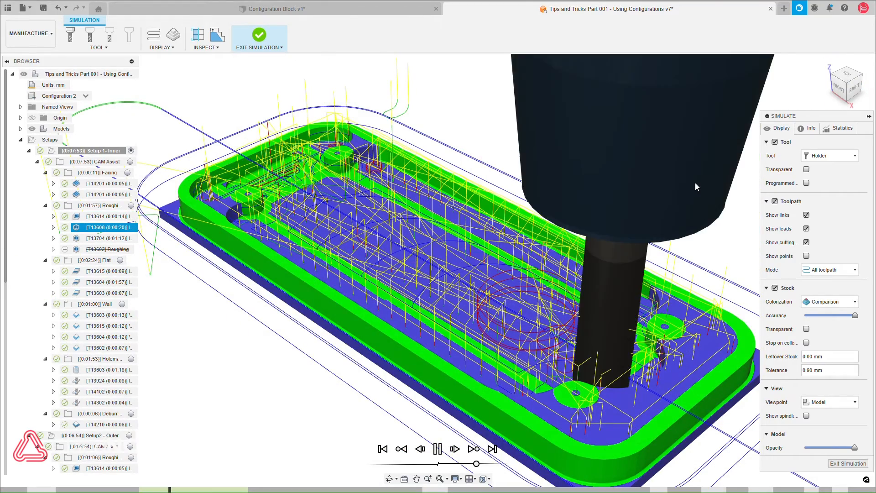
click(258, 39)
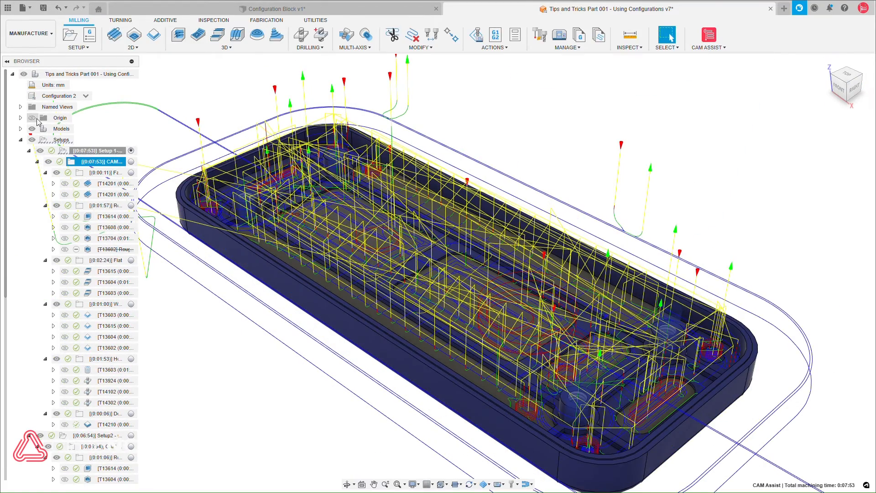
- Activate Configuration 3 so CAM Assist generates its 25 operations on 123 of 209 surfaces
right_click(100, 173)
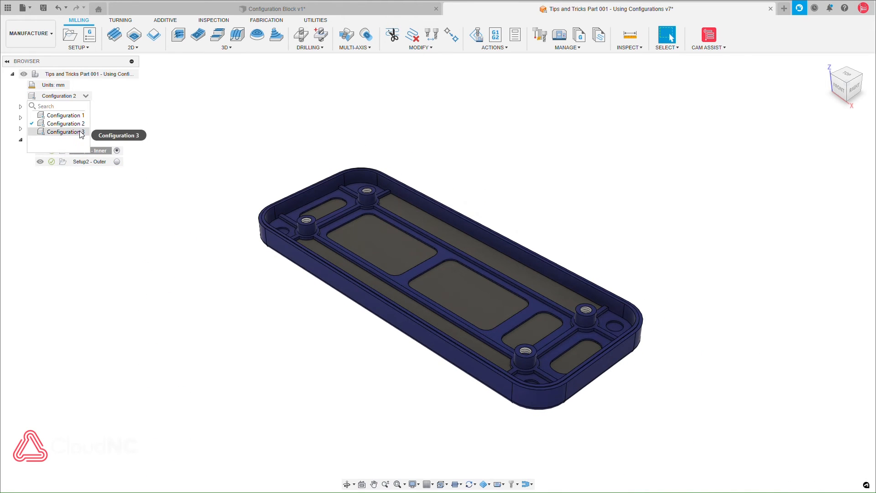
click(63, 132)
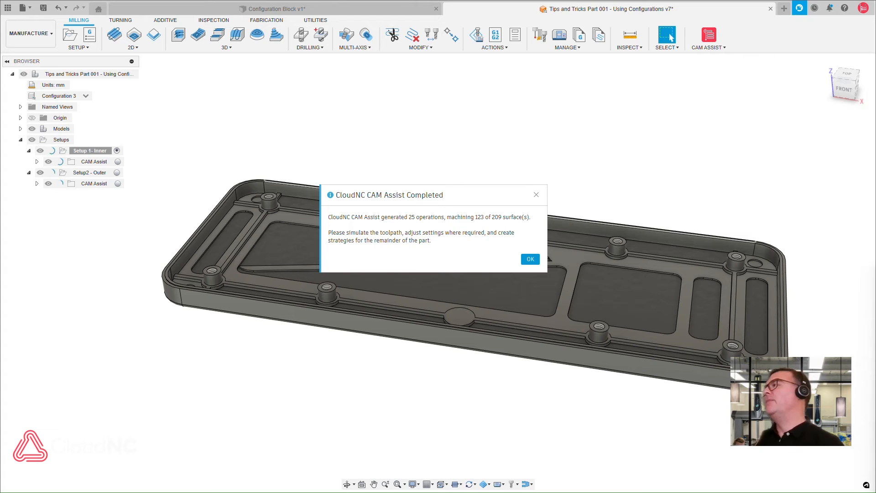
- Dismiss the completion notice and display all inner setup toolpaths, acknowledging the still-generating warning
click(528, 258)
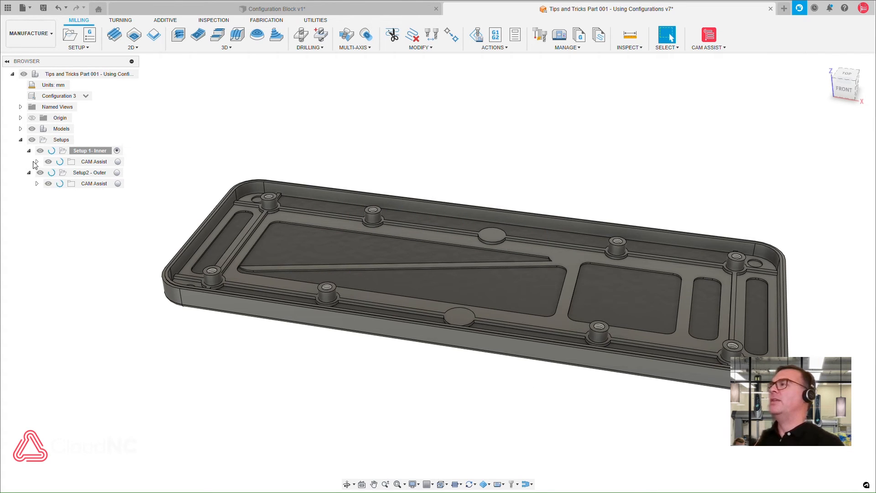
click(36, 161)
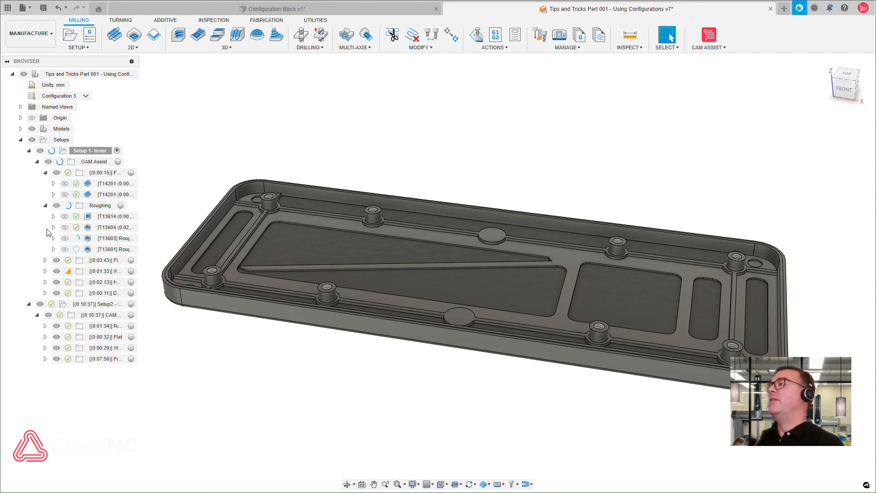
click(45, 261)
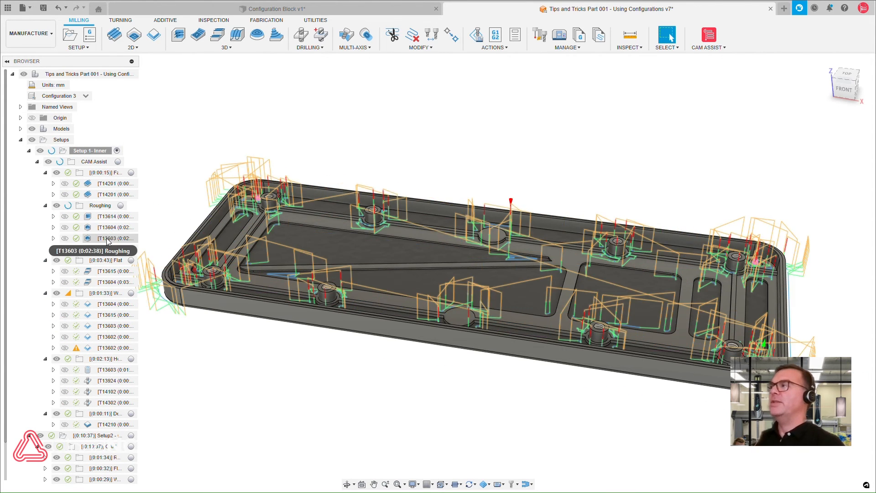
click(111, 348)
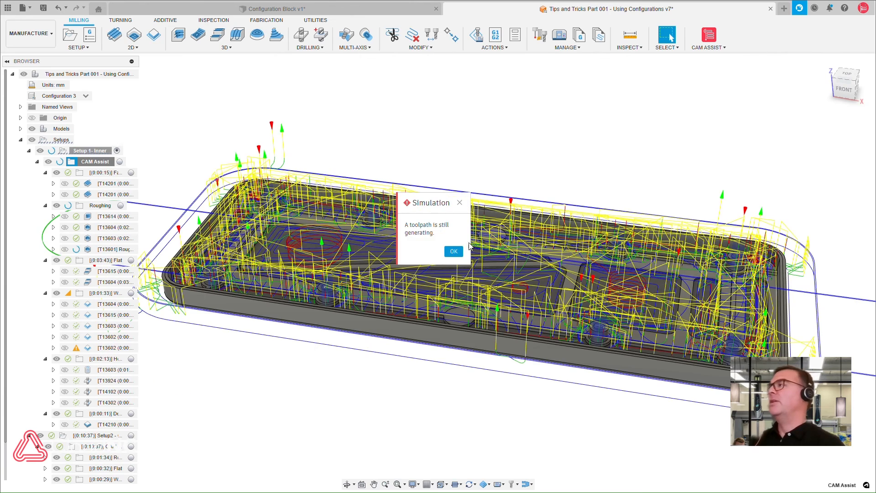
click(454, 251)
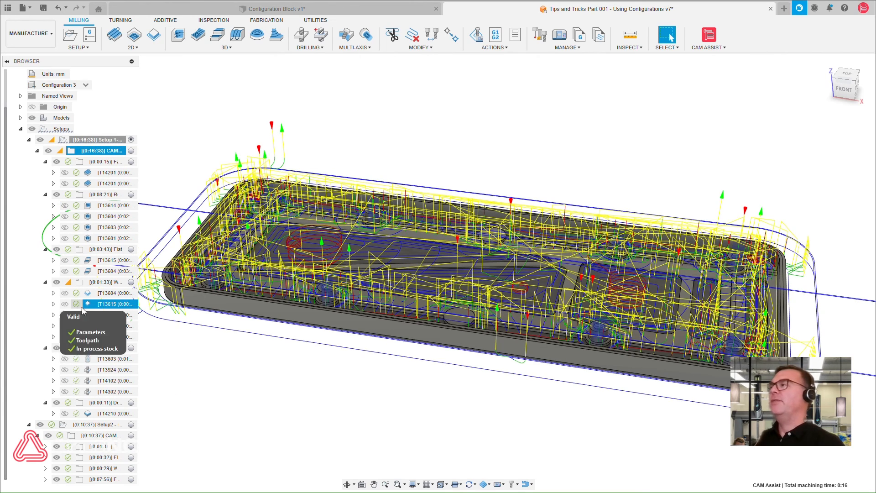
- Start the machining simulation of the inner CAM Assist operations
right_click(100, 151)
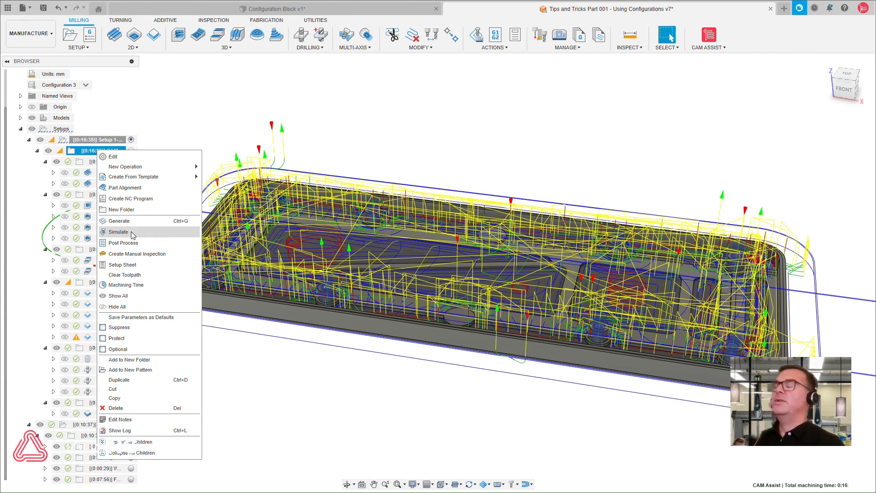
click(117, 231)
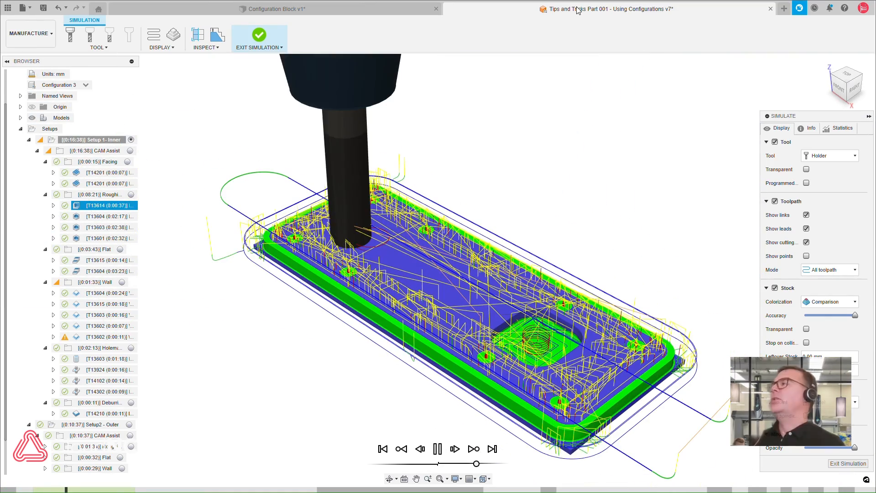
- In the Demo Part 011 v8 housing, activate Configuration 1 and then Configuration 3
click(706, 9)
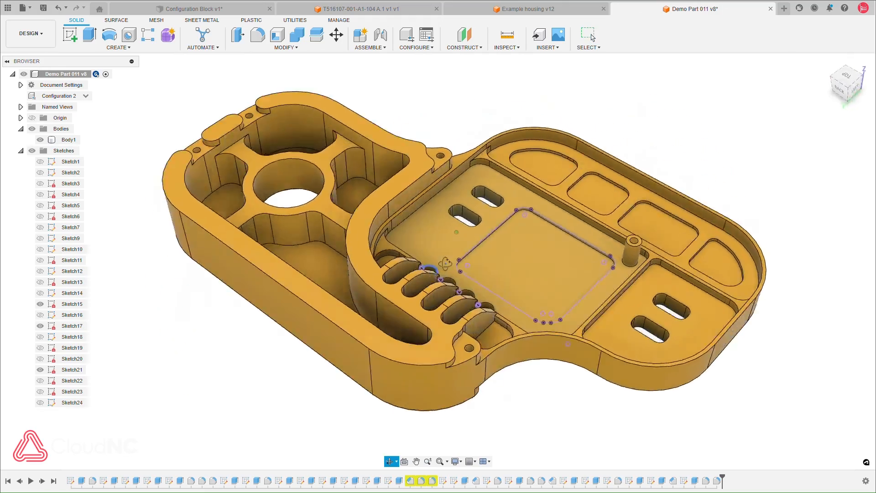
click(86, 96)
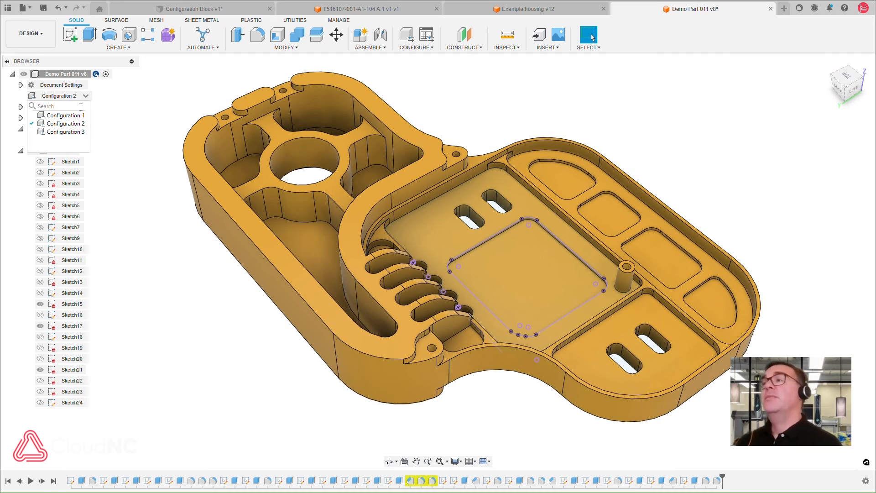
click(65, 115)
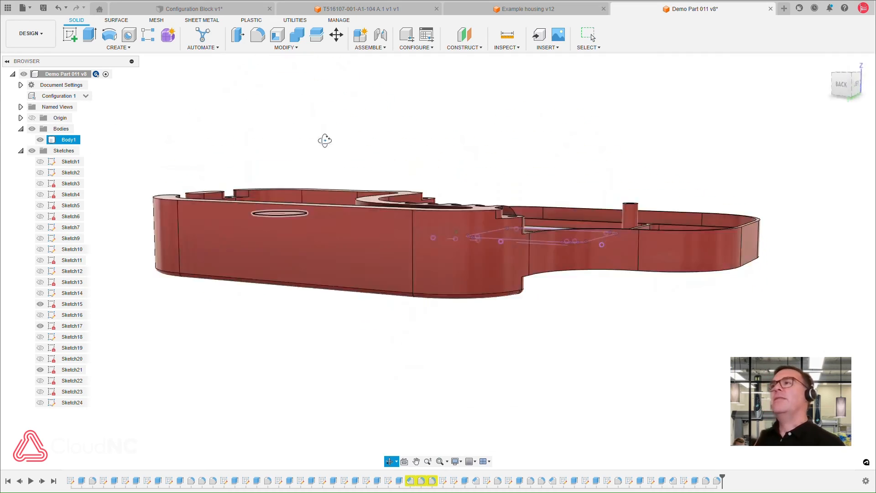
click(85, 96)
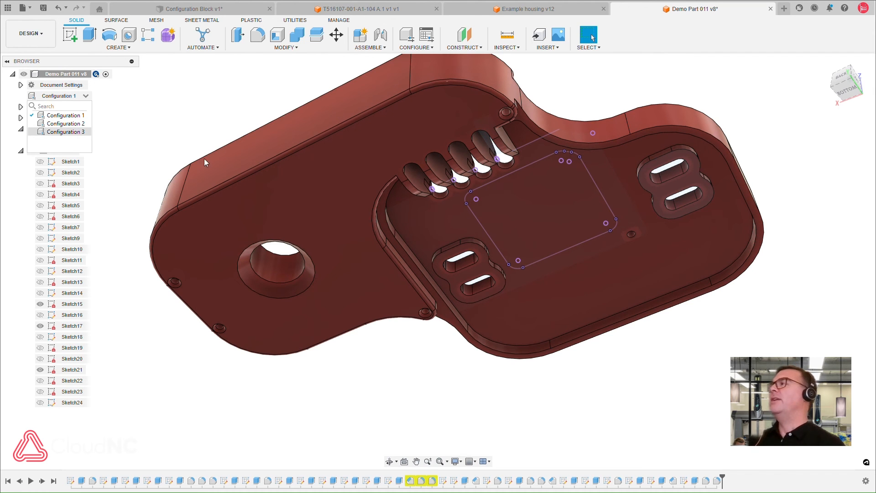
click(65, 131)
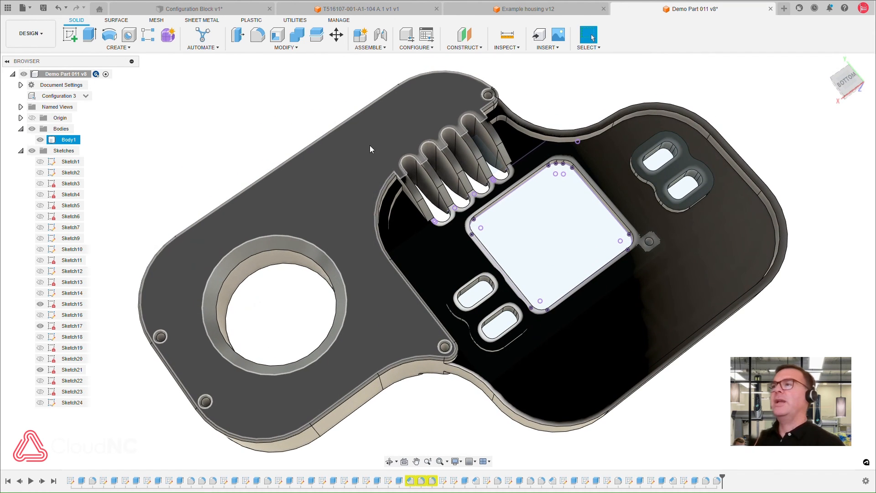